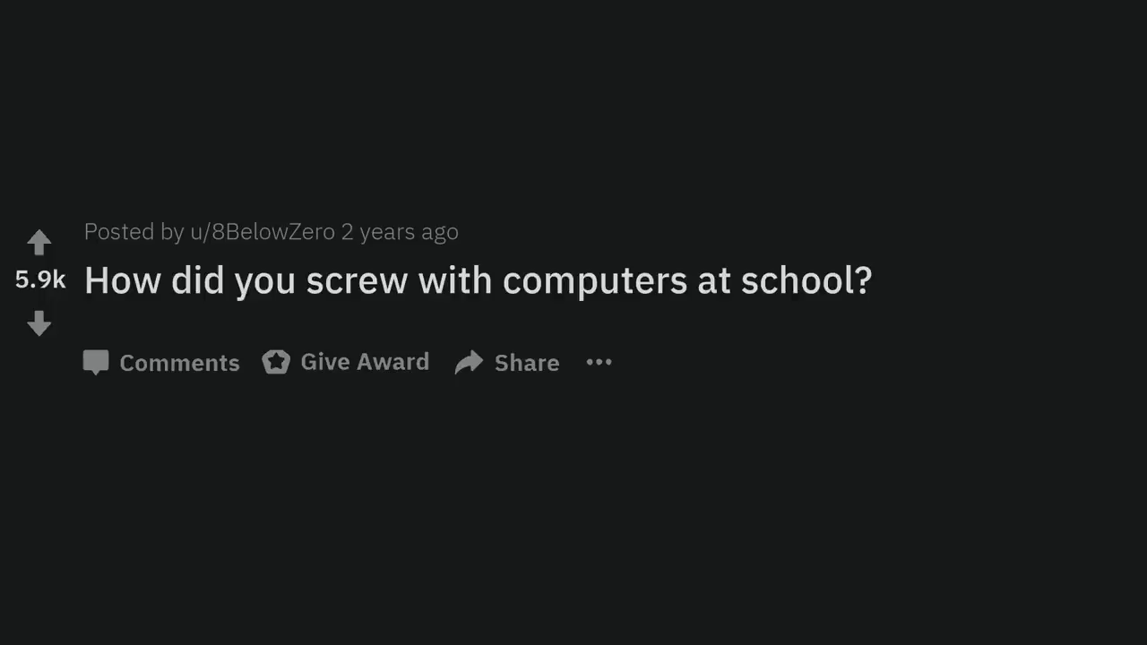
scroll(down, 3)
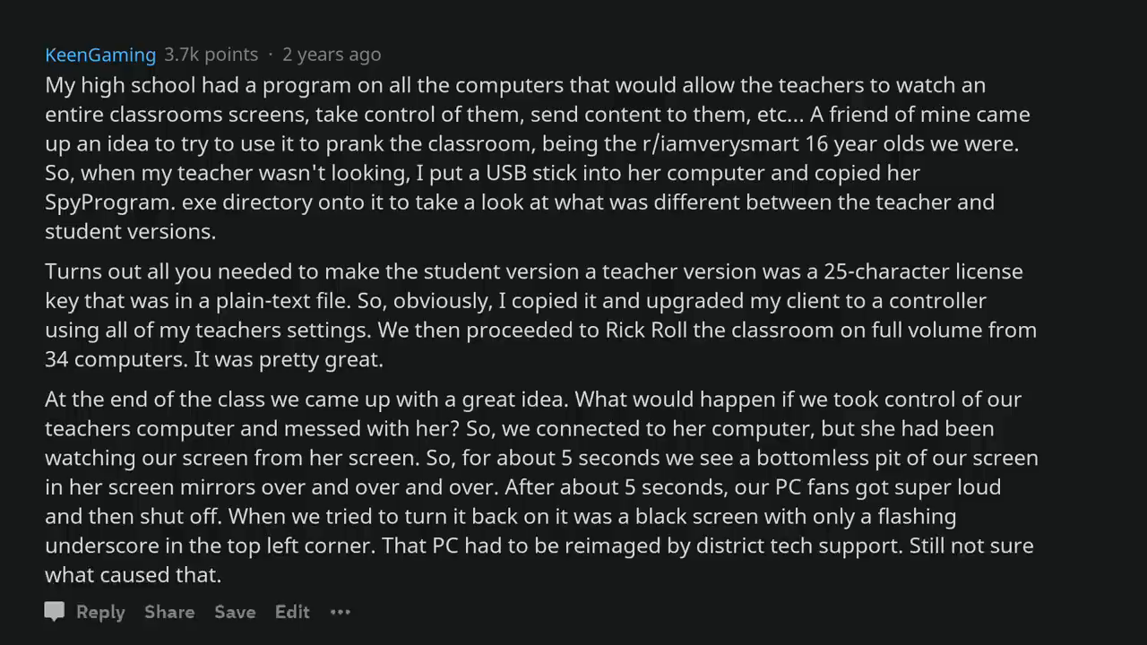
scroll(down, 3)
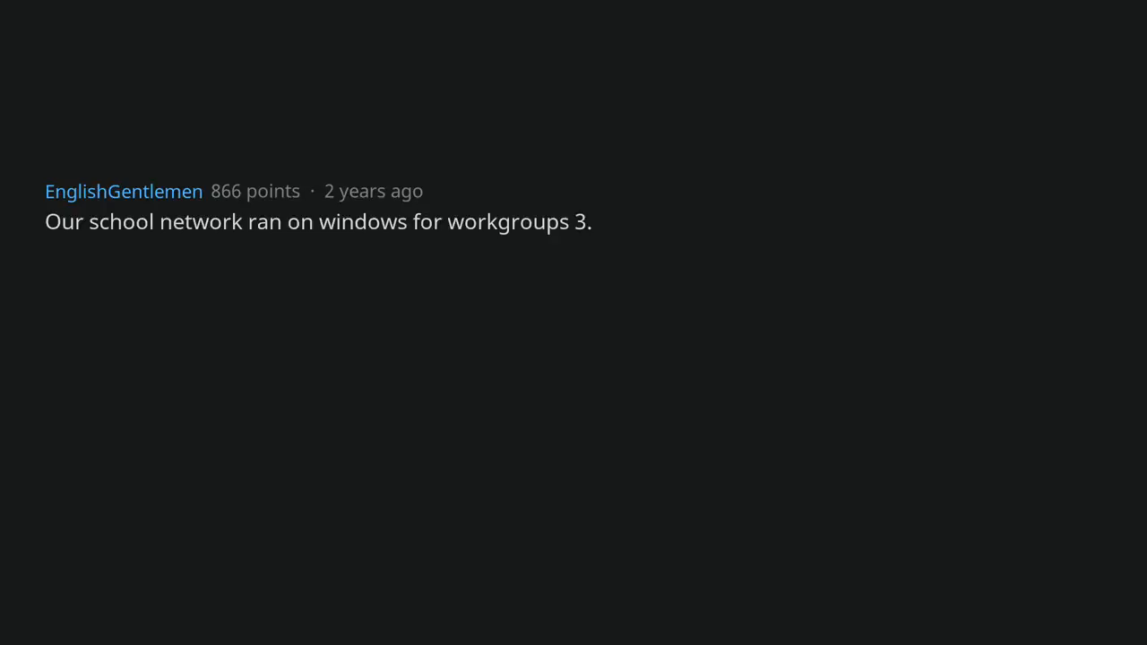
text(0.)
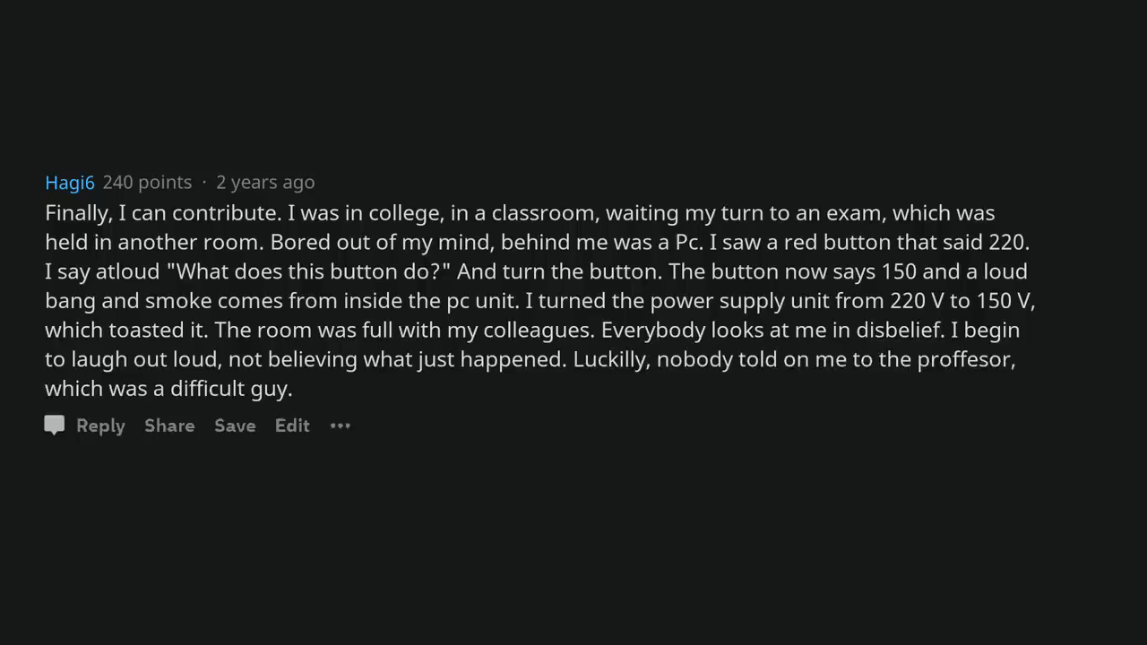
scroll(up, 3)
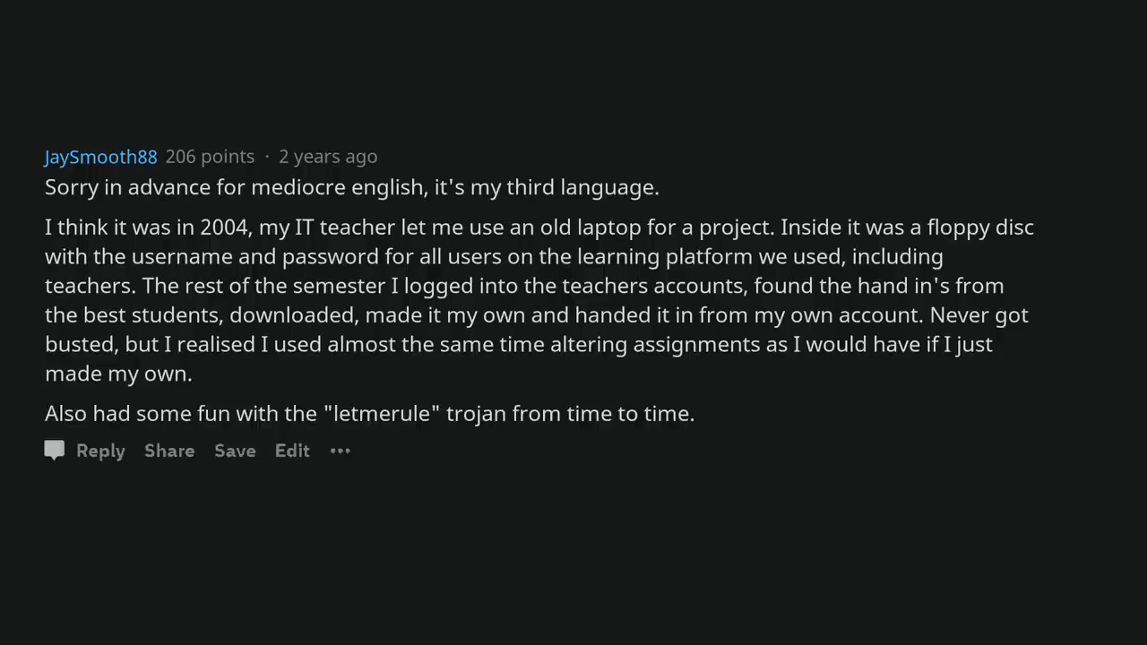
scroll(down, 3)
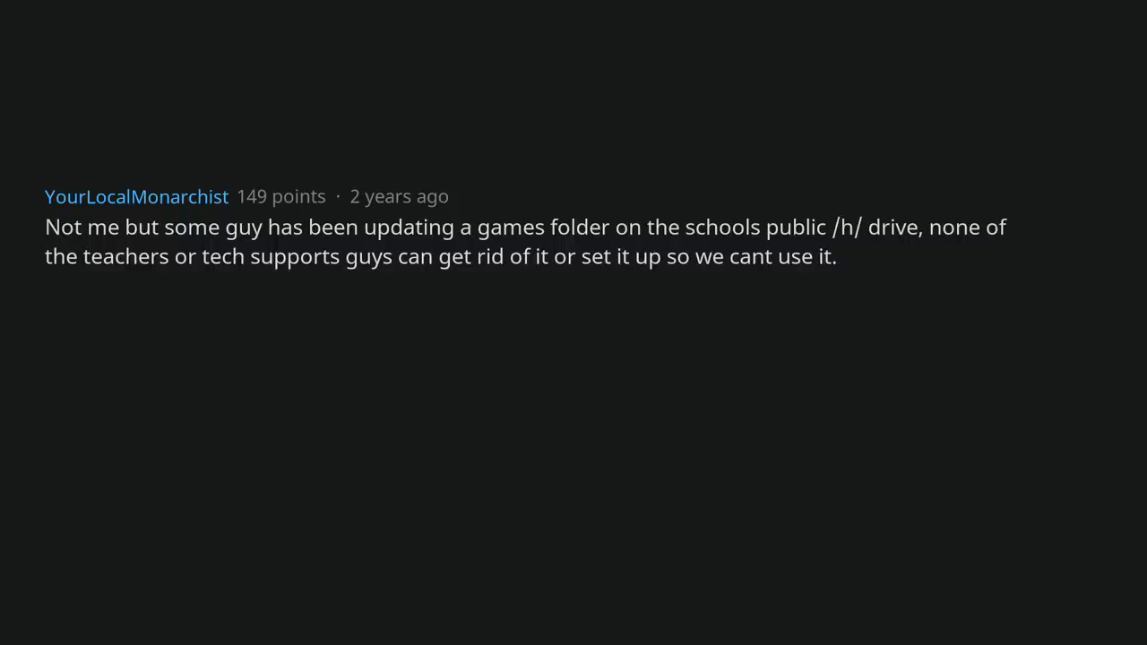